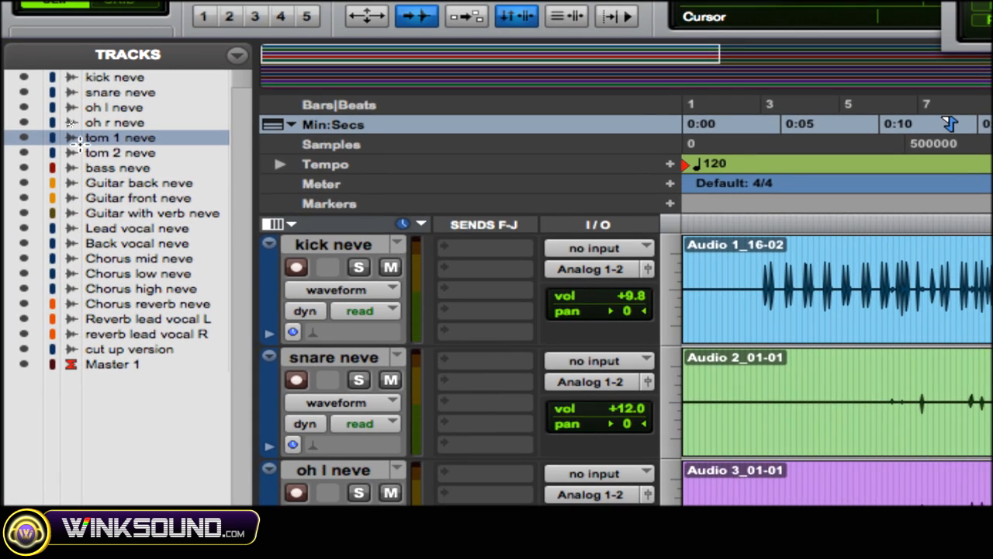
# Step: Hide all tracks from the Tracks list so only Master 1 remains, then show them again
pyautogui.rightClick(118, 168)
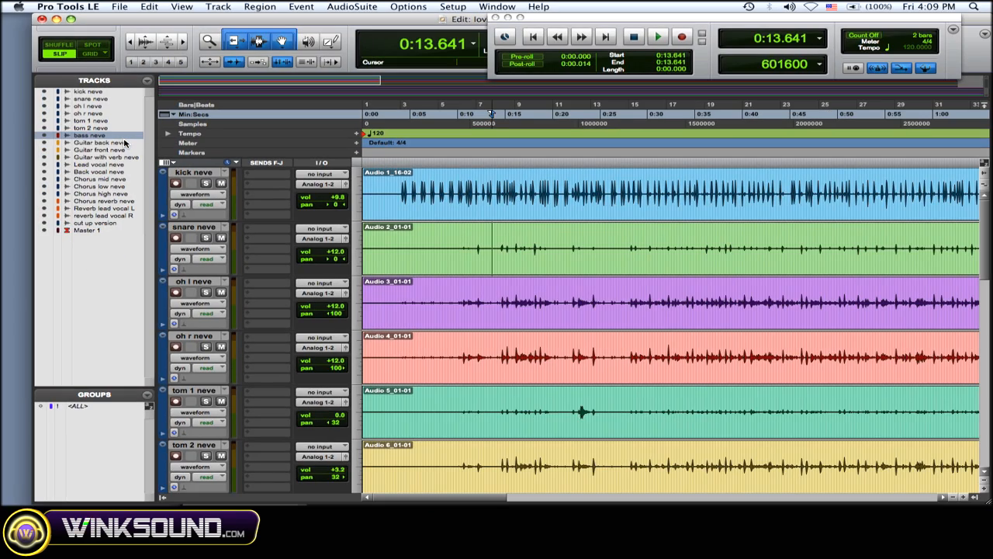
pyautogui.click(402, 239)
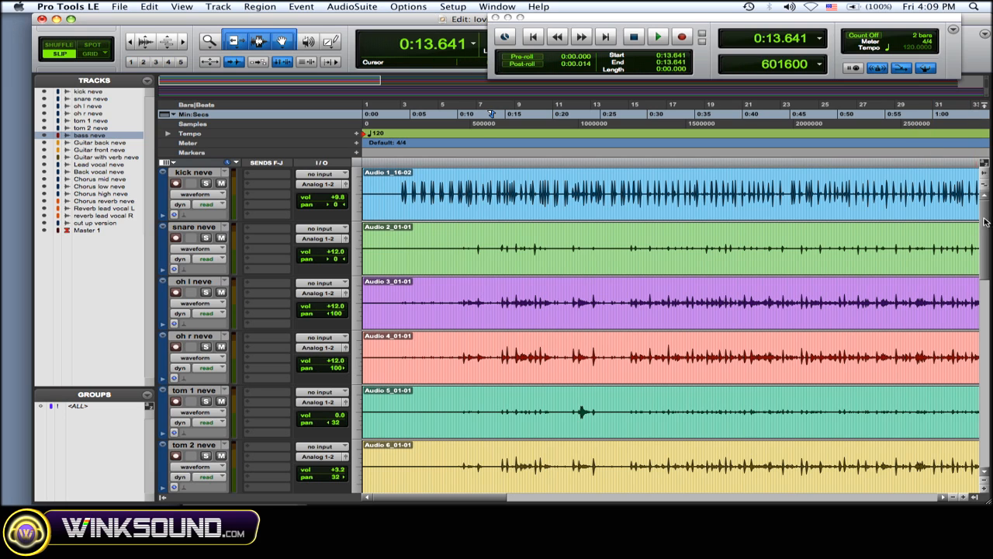
pyautogui.scroll(-3)
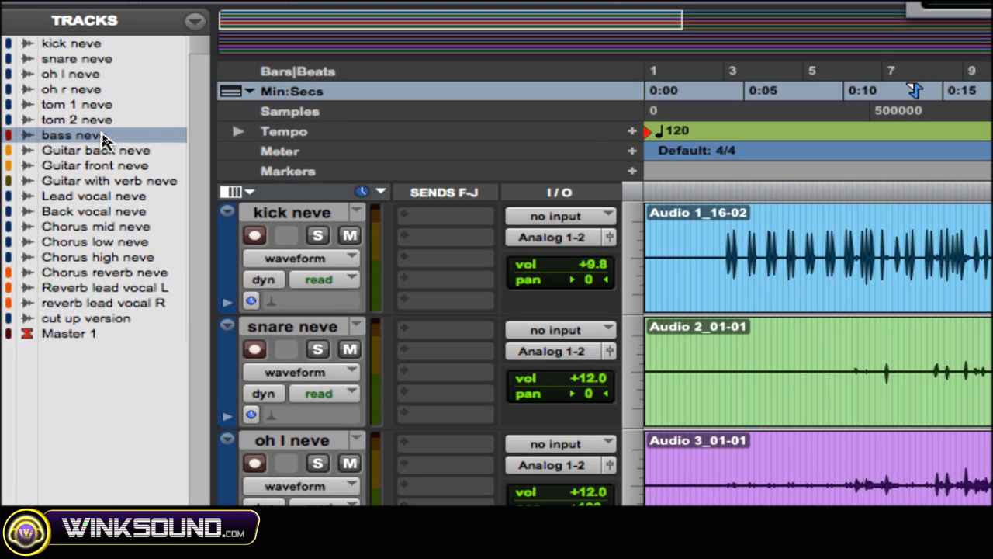
pyautogui.rightClick(71, 133)
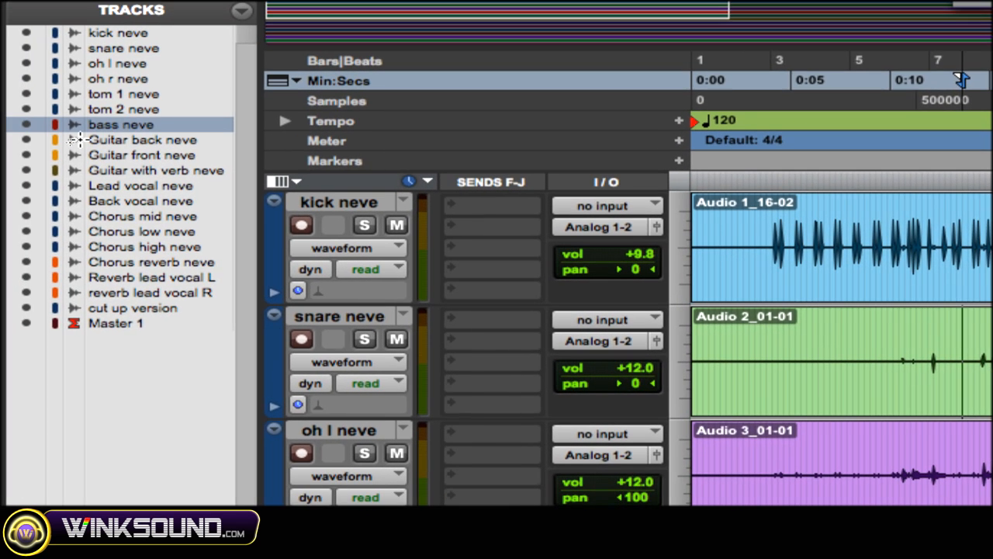
pyautogui.scroll(-3)
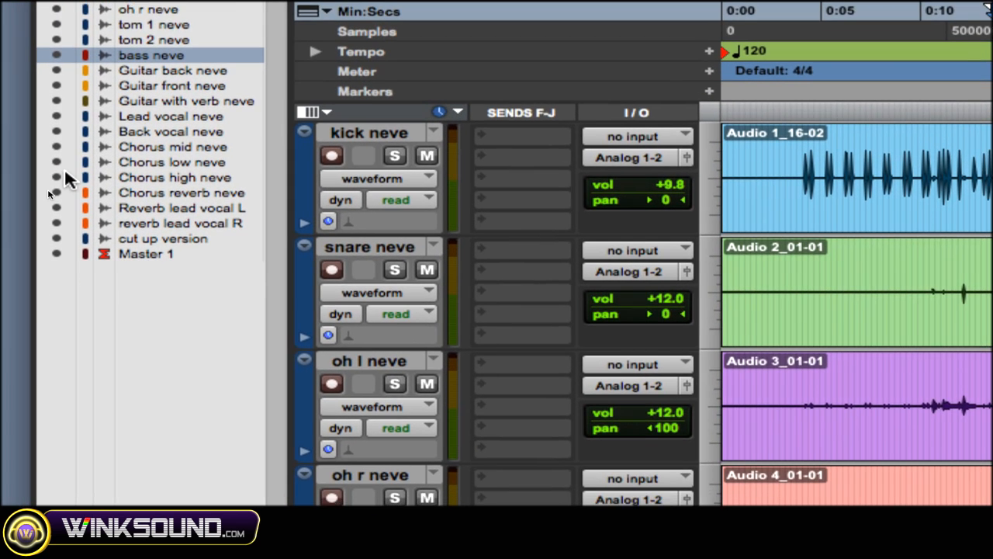
pyautogui.scroll(-3)
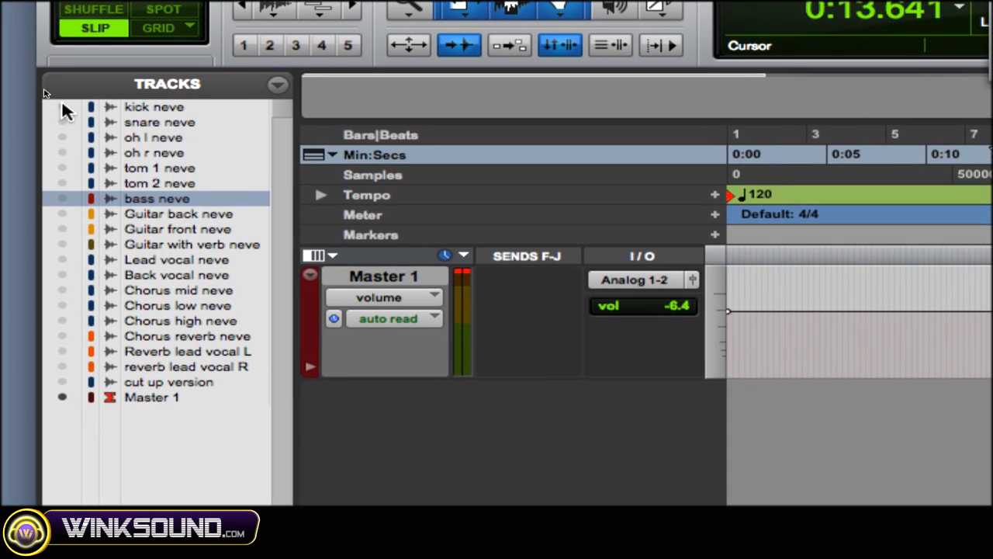
pyautogui.scroll(-3)
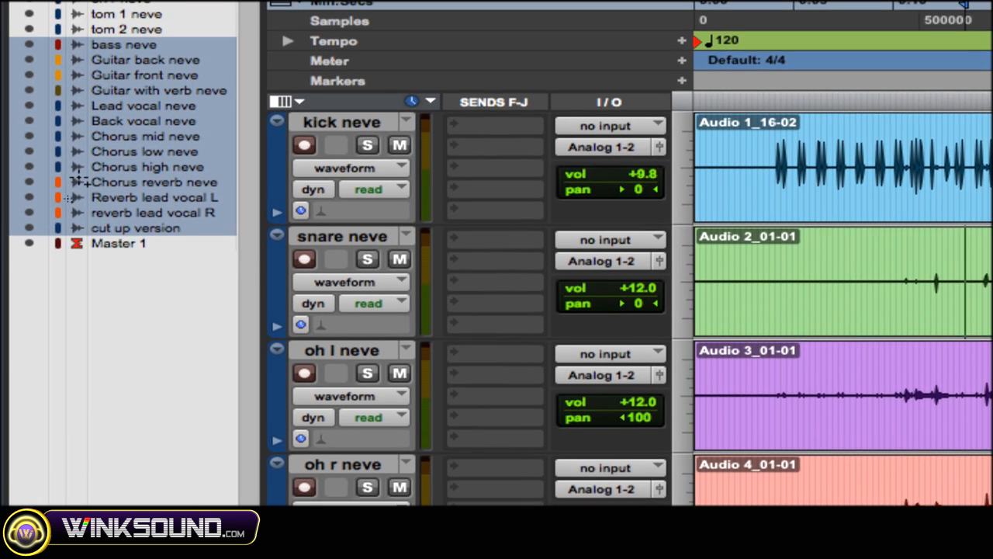
# Step: Play back the kick, snare, overhead and tom tracks briefly, then stop the transport
pyautogui.scroll(-3)
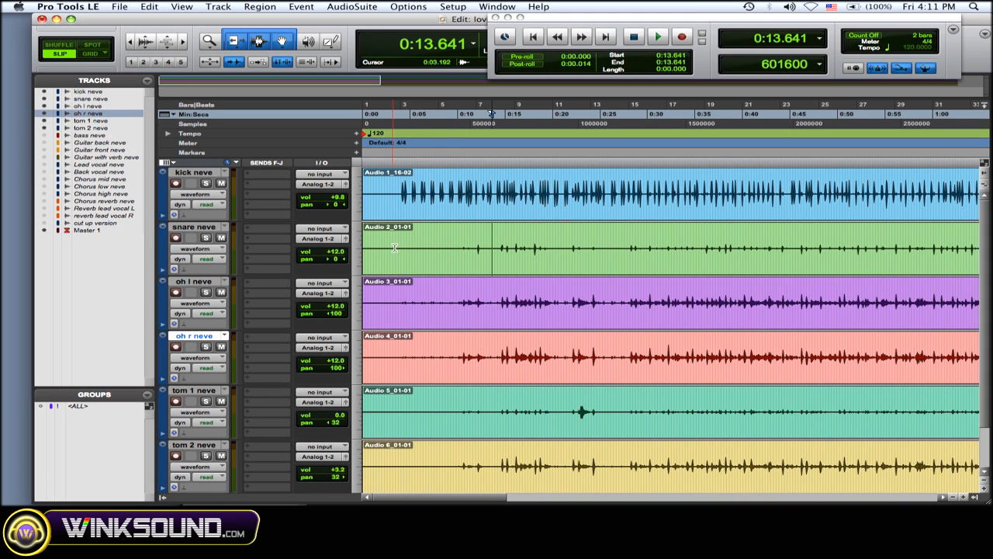
pyautogui.moveTo(987, 229)
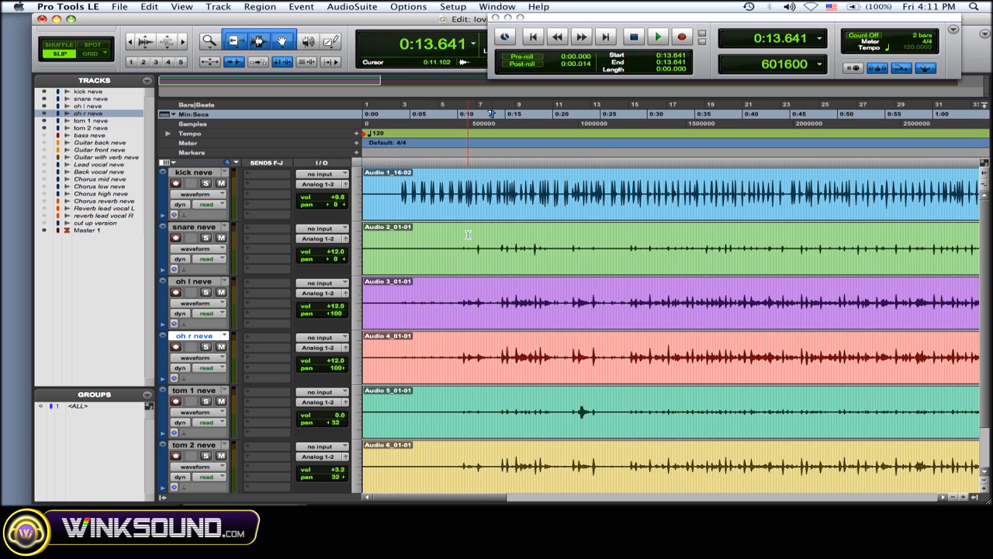
pyautogui.click(658, 38)
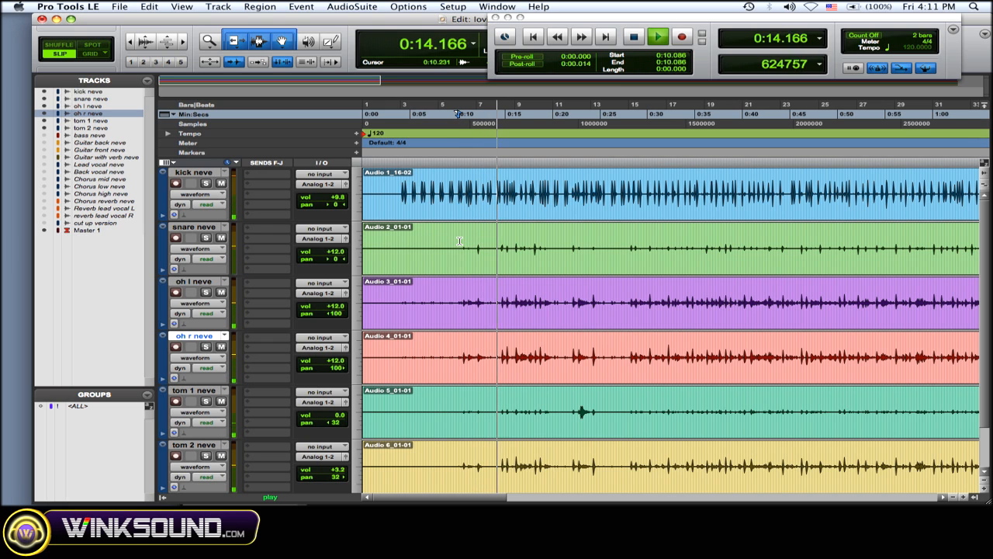
pyautogui.click(656, 37)
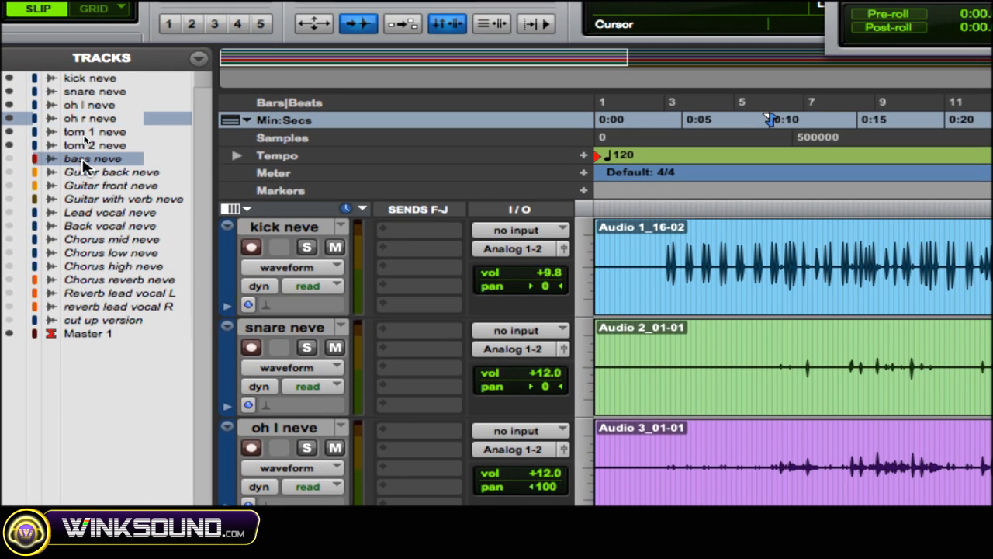
# Step: Make the selected tracks from bass neve through cut up version inactive
pyautogui.scroll(-3)
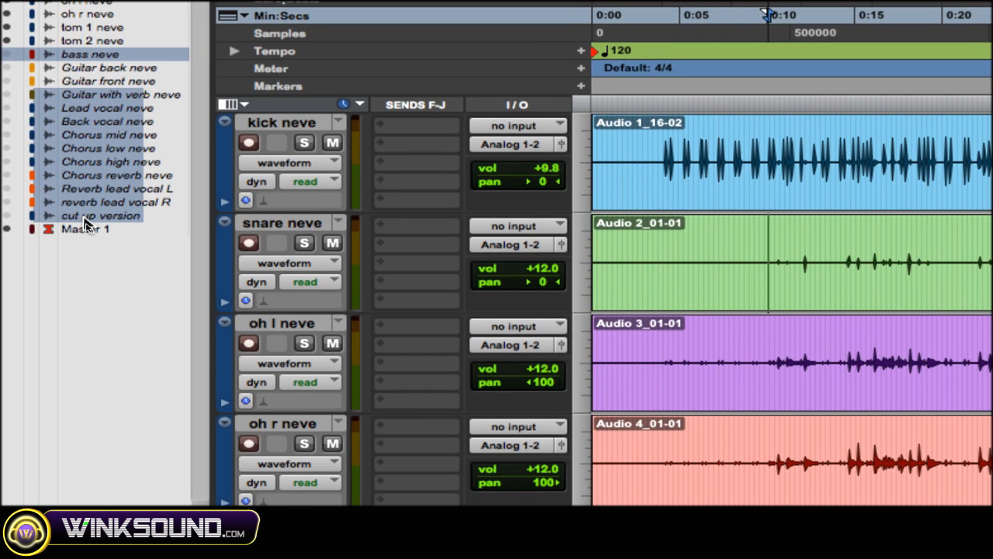
pyautogui.rightClick(99, 214)
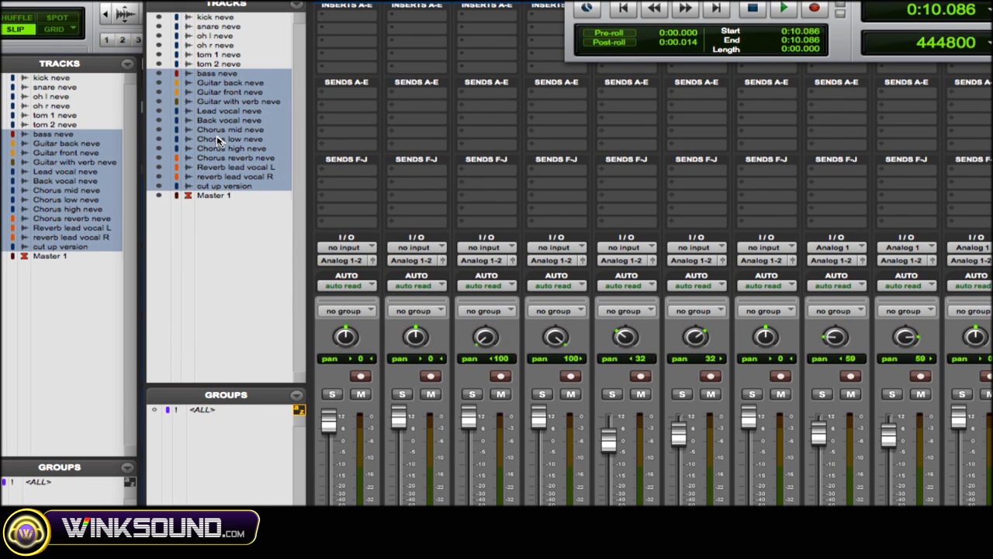
# Step: Hide the non-drum tracks in the Mix window, leaving the six drum strips and Master 1
pyautogui.rightClick(217, 140)
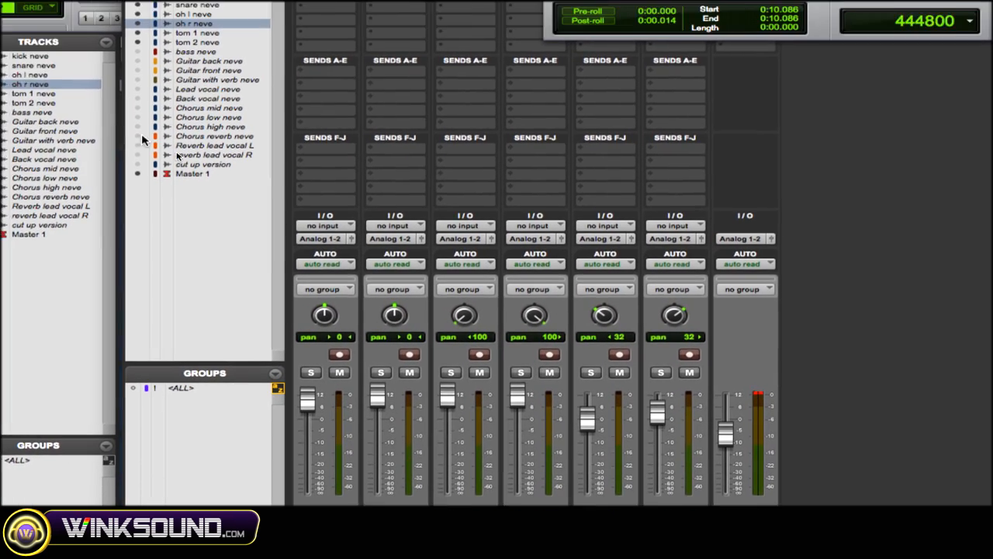
pyautogui.scroll(-3)
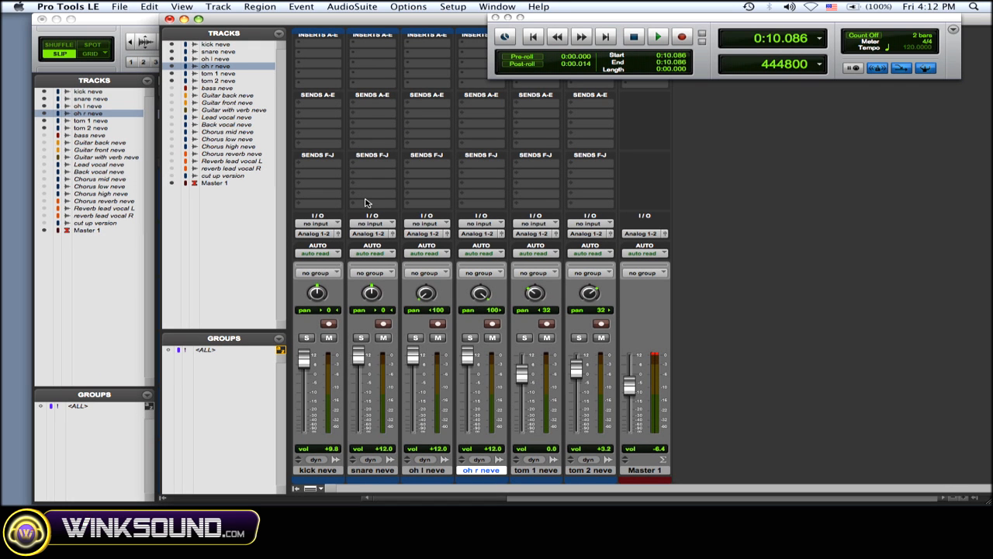
pyautogui.moveTo(695, 292)
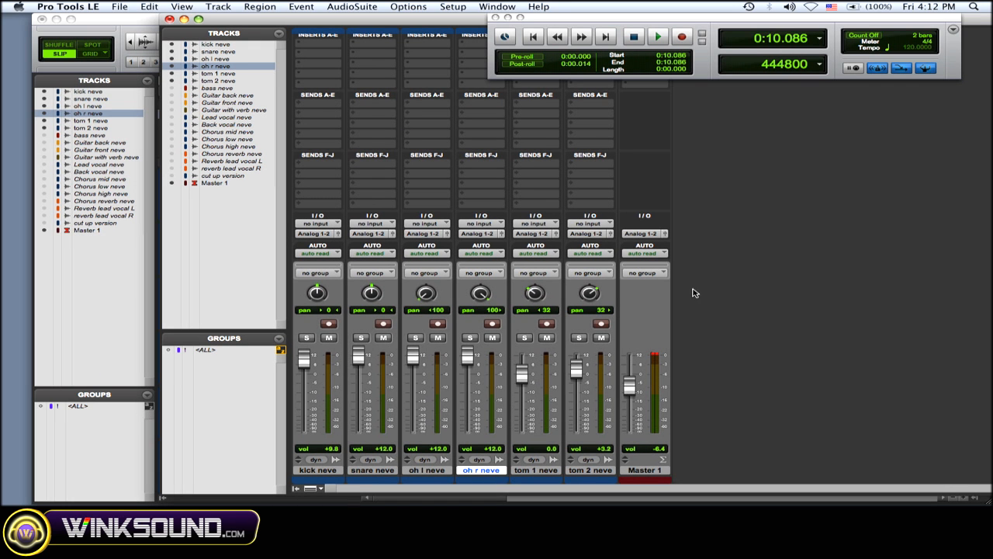